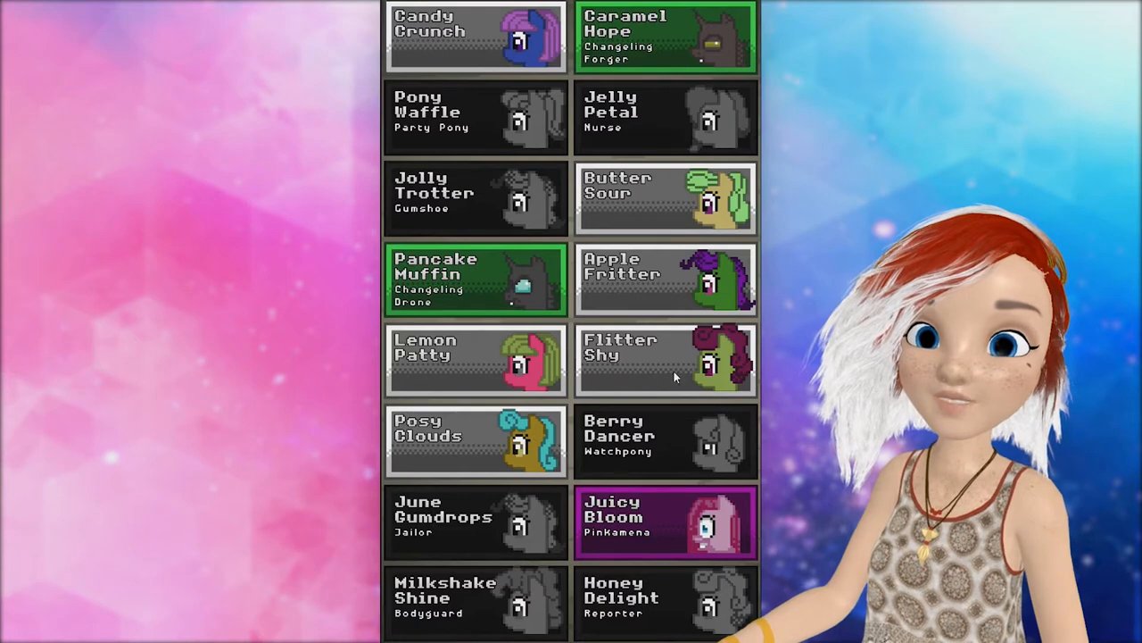
pyautogui.moveTo(489, 457)
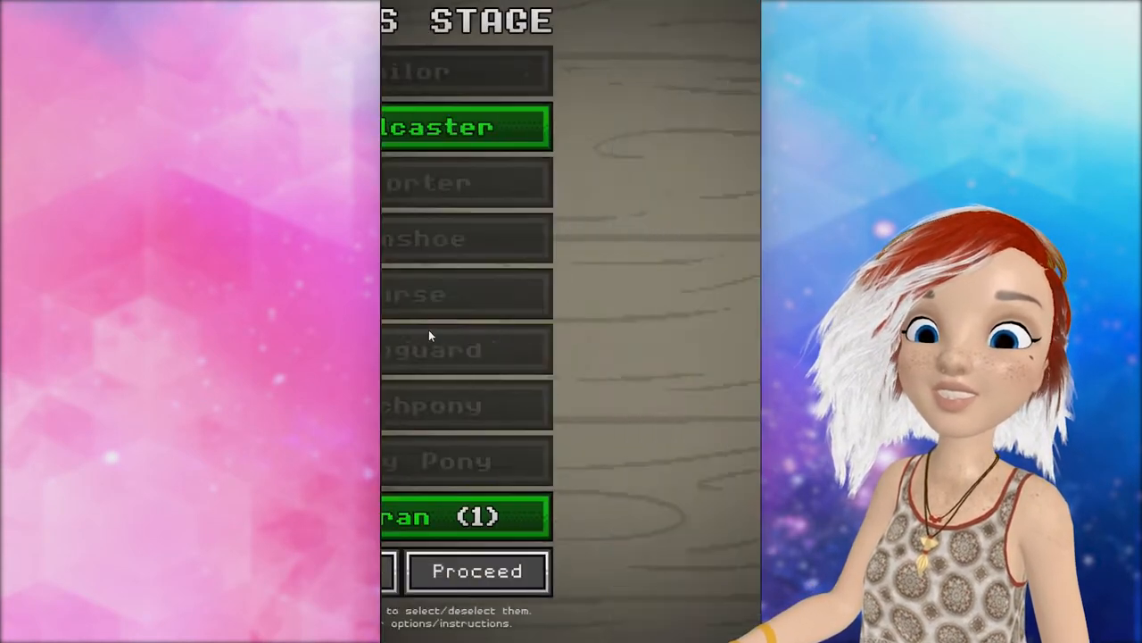
# Proceed into day 8 past Apple Fritter's death and dismiss the Veteran's night 7 debriefing.
pyautogui.click(479, 572)
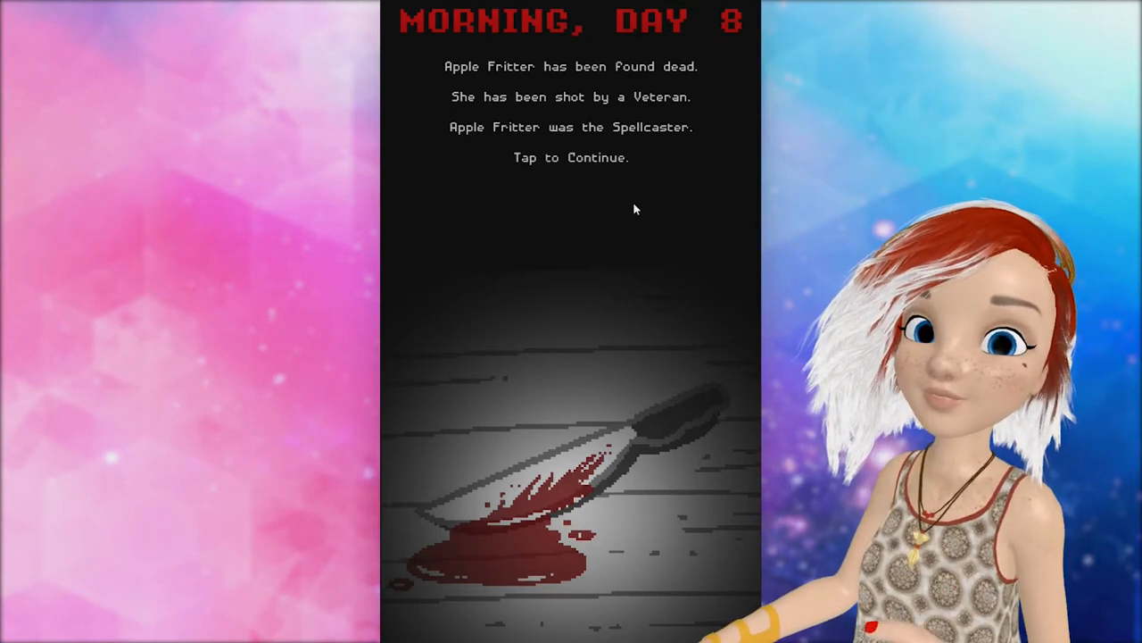
pyautogui.click(571, 157)
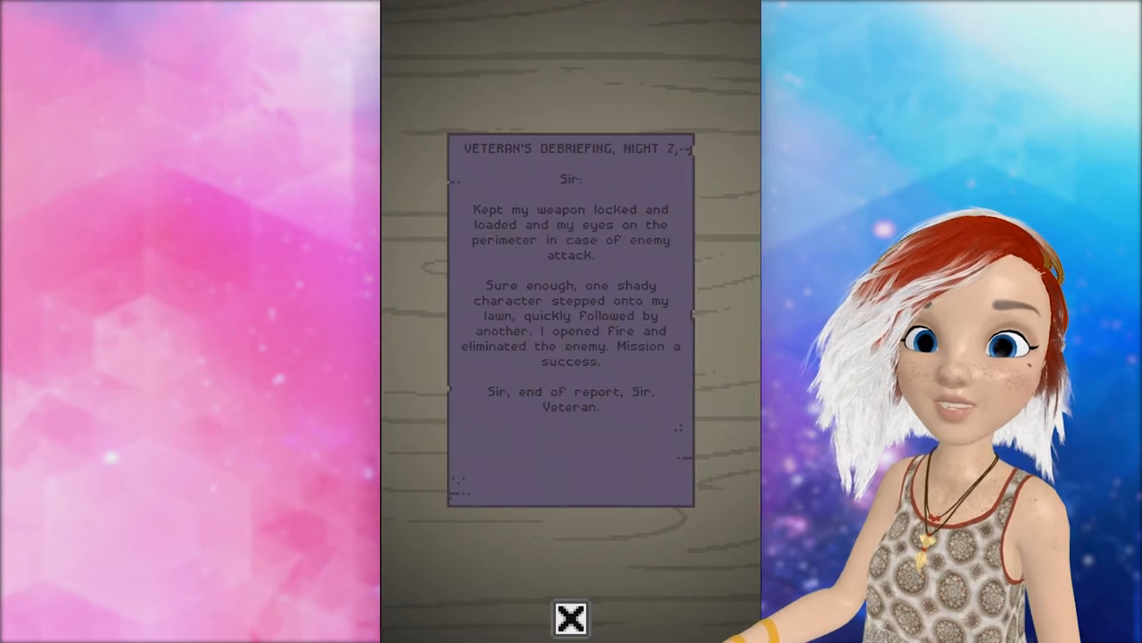
pyautogui.click(571, 617)
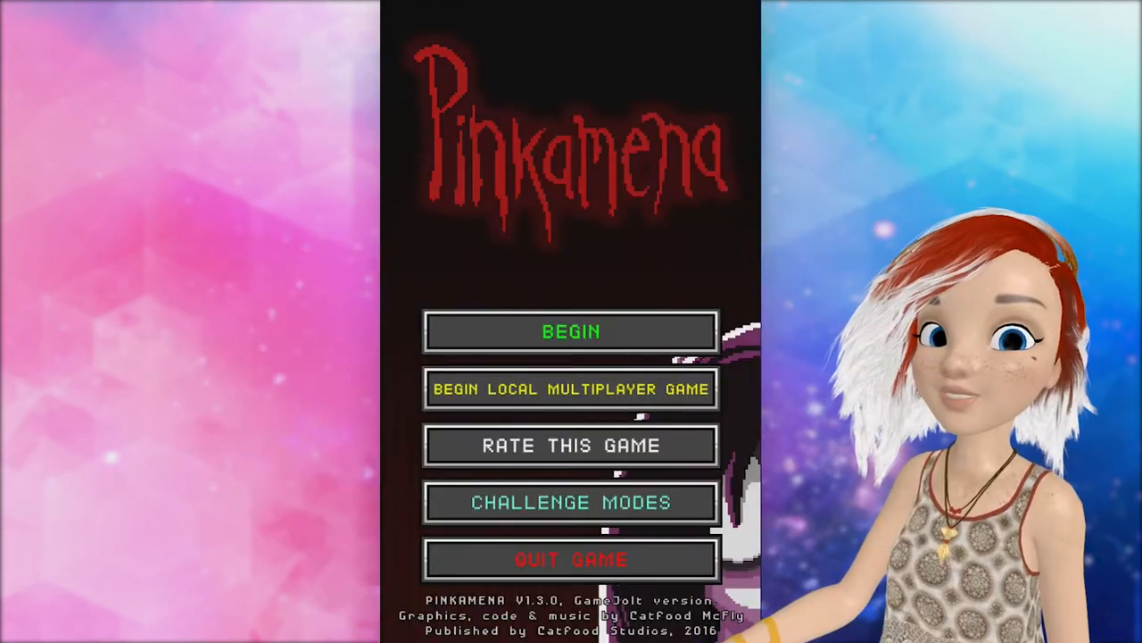
pyautogui.moveTo(384, 134)
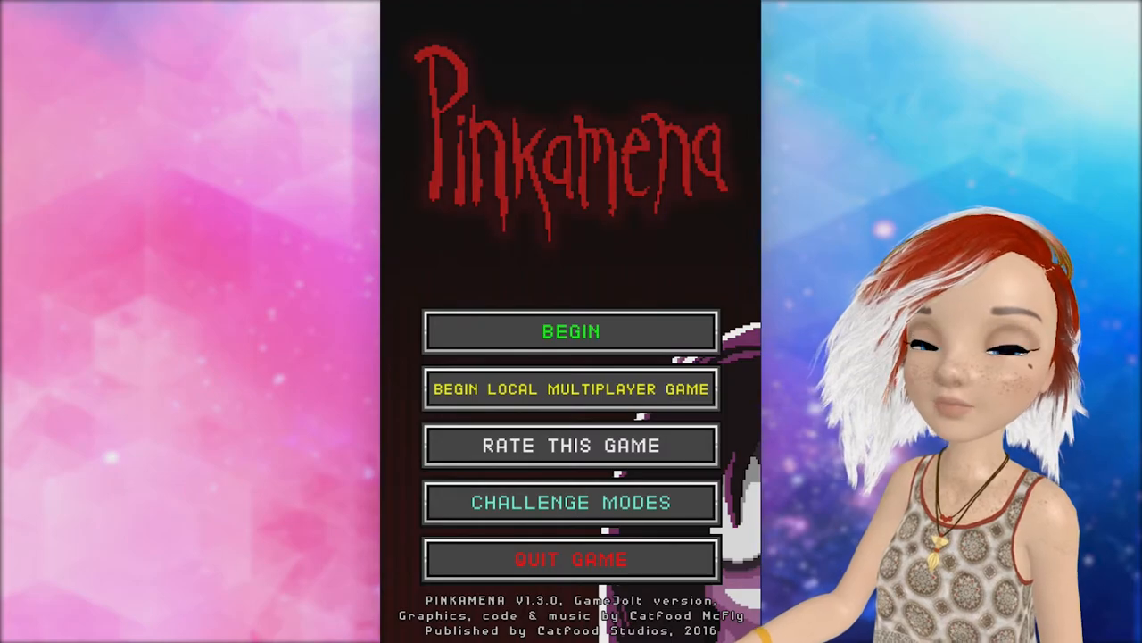
pyautogui.click(571, 331)
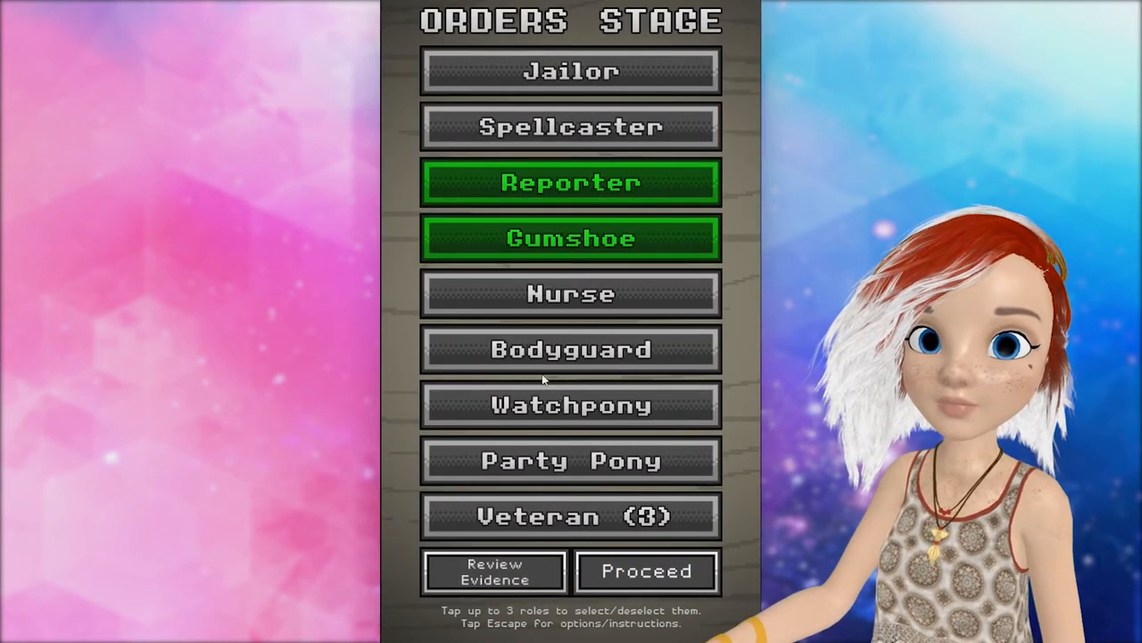
pyautogui.moveTo(568, 418)
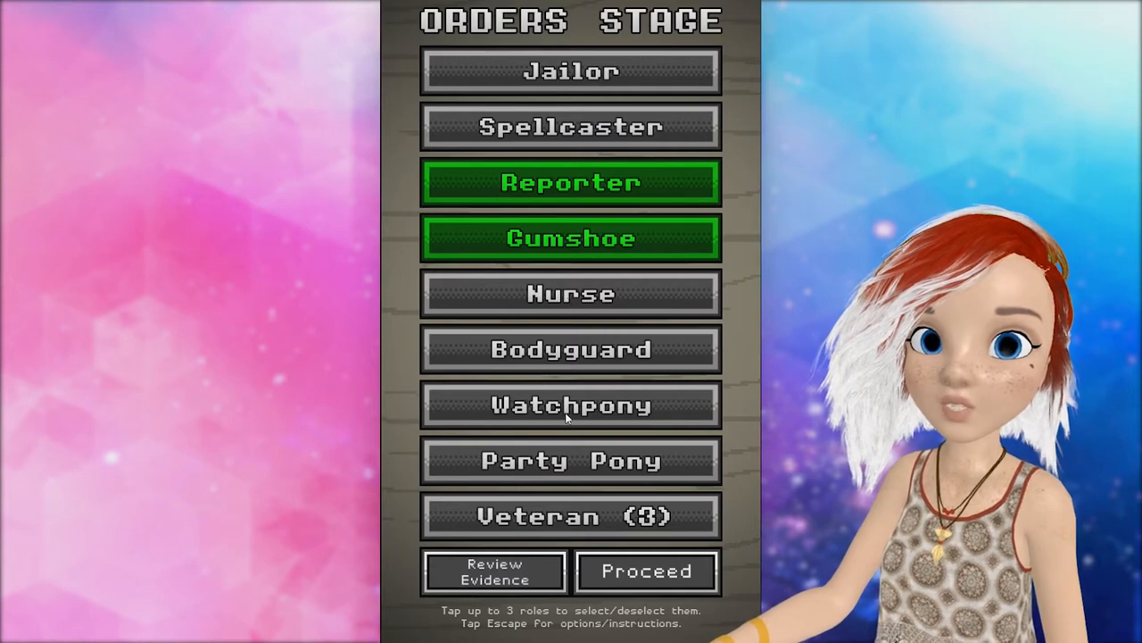
# Add the Watchpony to night 1's orders alongside the Reporter and Gumshoe.
pyautogui.click(572, 403)
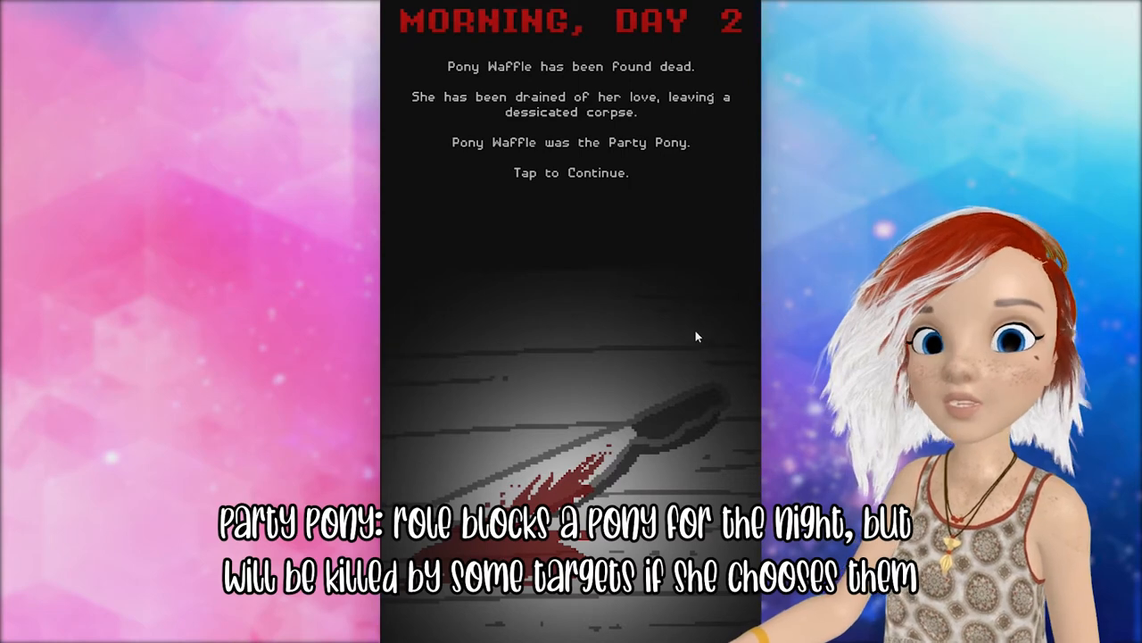
# Get past Pony Waffle's death and page through the Reporter, Watchpony and Gumshoe night 1 reports.
pyautogui.click(571, 336)
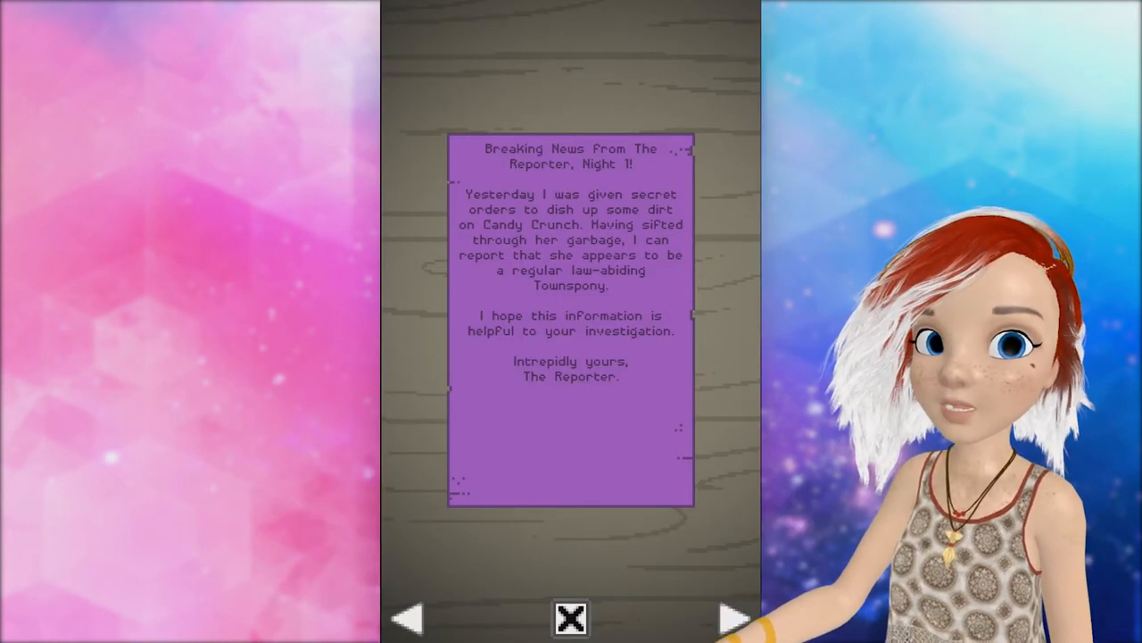
pyautogui.moveTo(685, 418)
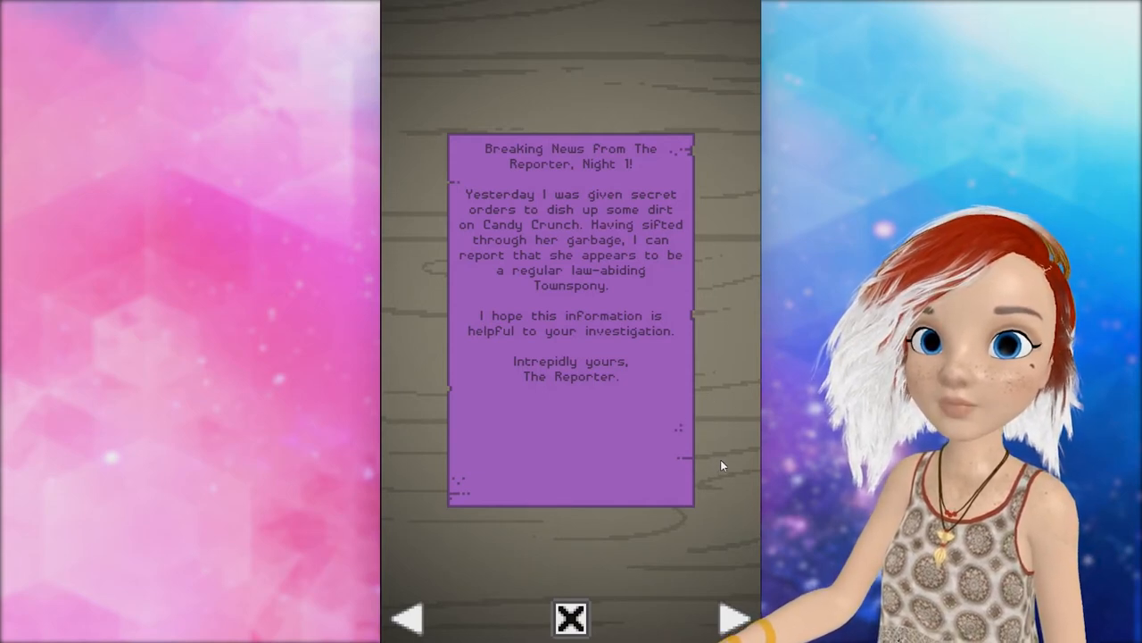
pyautogui.click(732, 617)
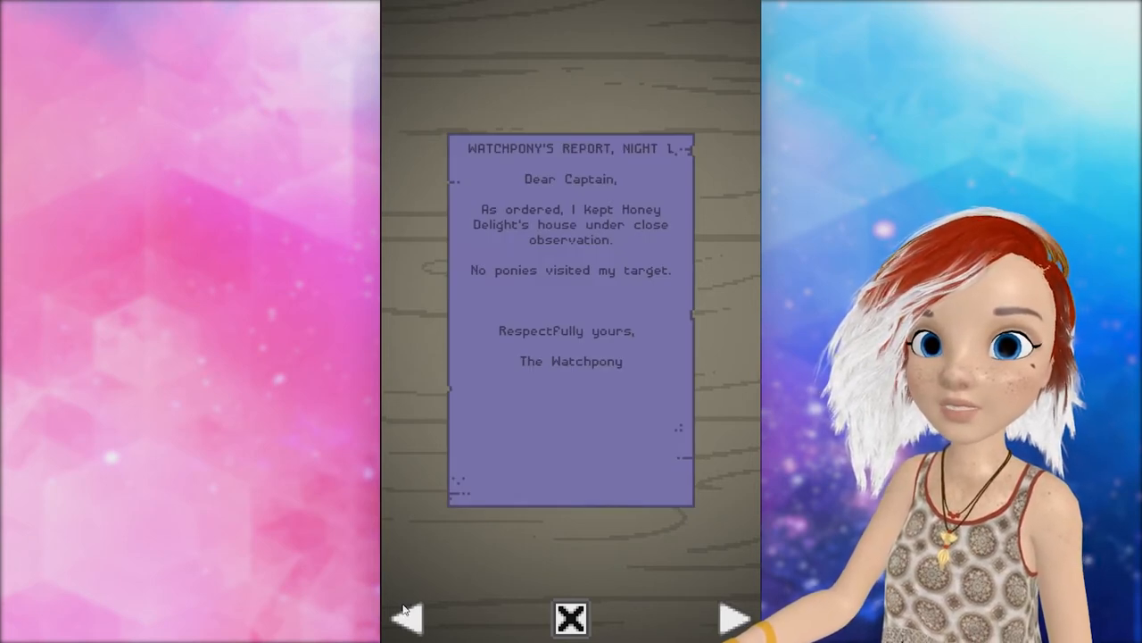
pyautogui.click(732, 617)
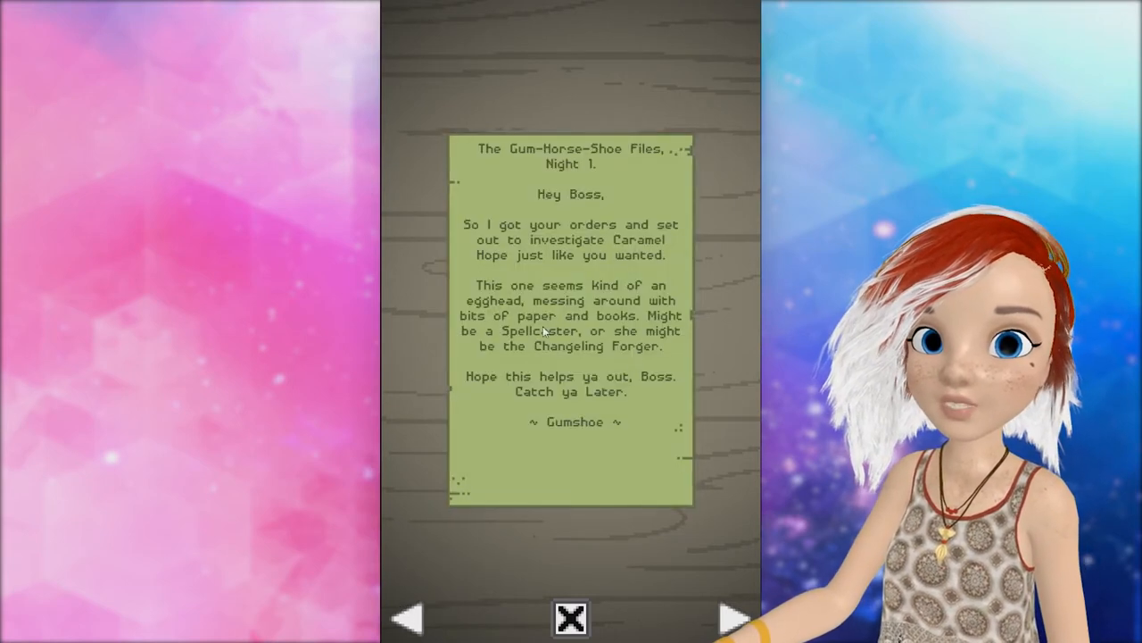
pyautogui.click(571, 618)
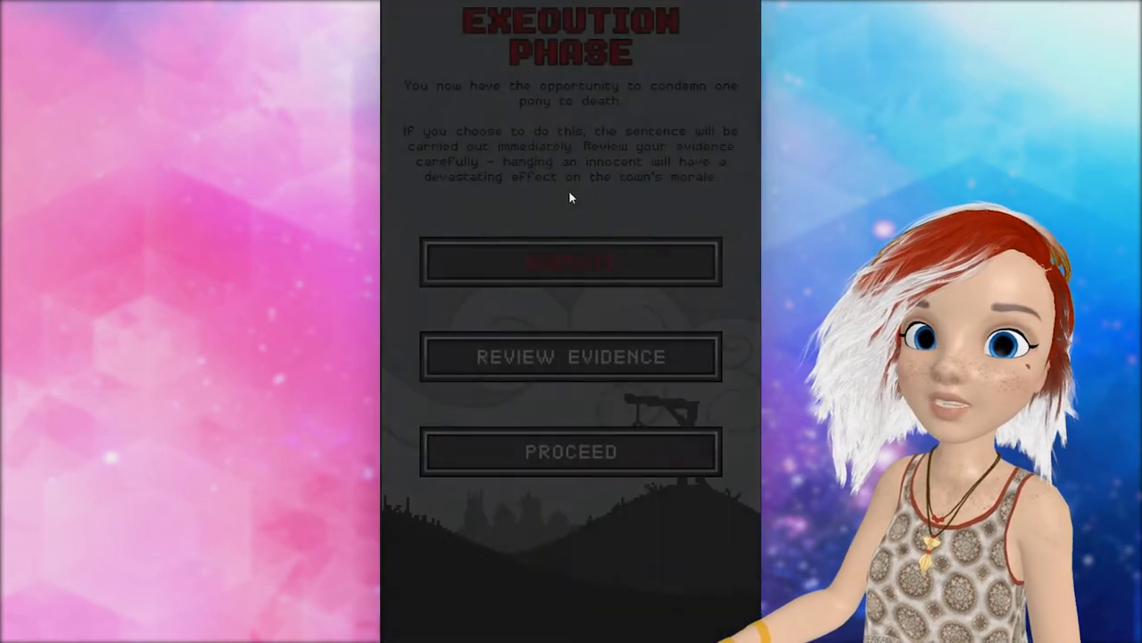
# Skip day 2's execution and review the evidence log before giving orders.
pyautogui.click(571, 450)
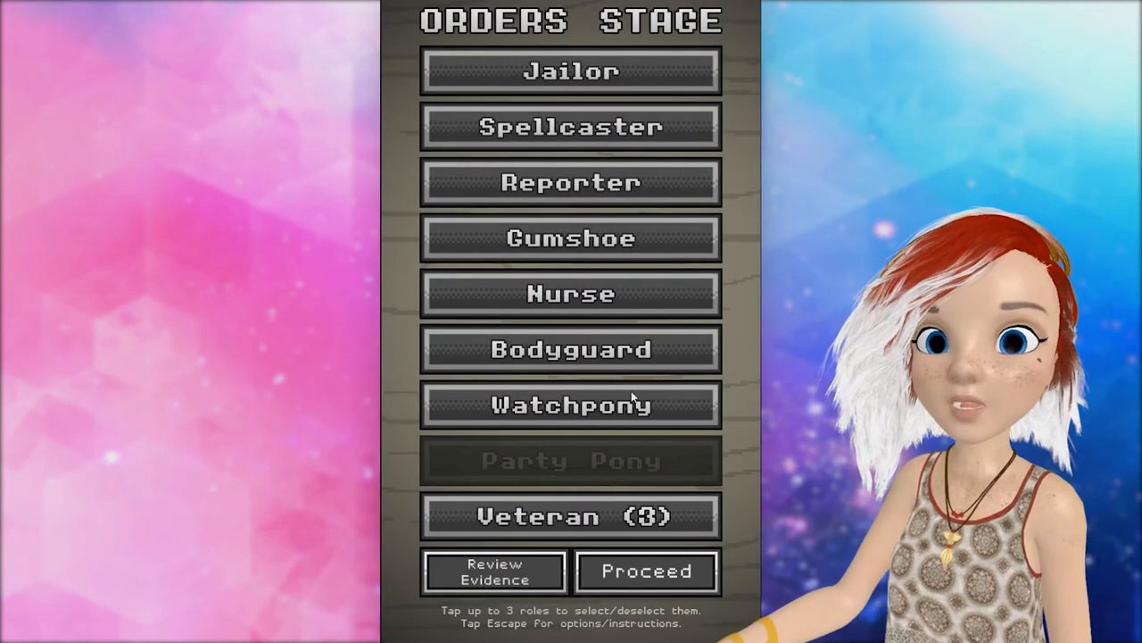
pyautogui.click(493, 571)
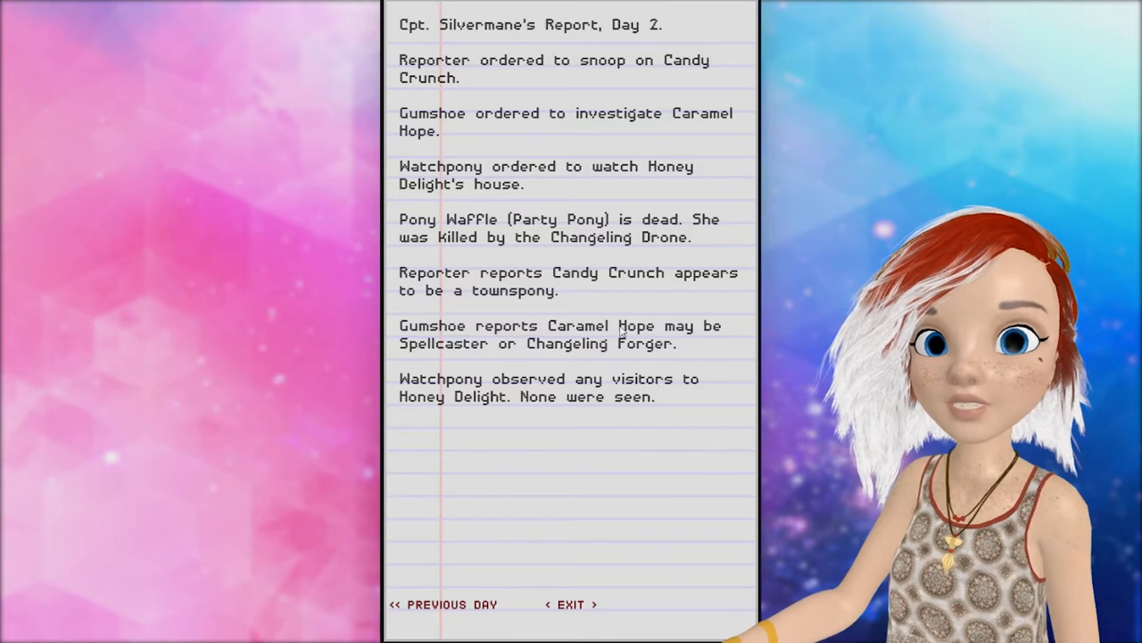
pyautogui.click(571, 603)
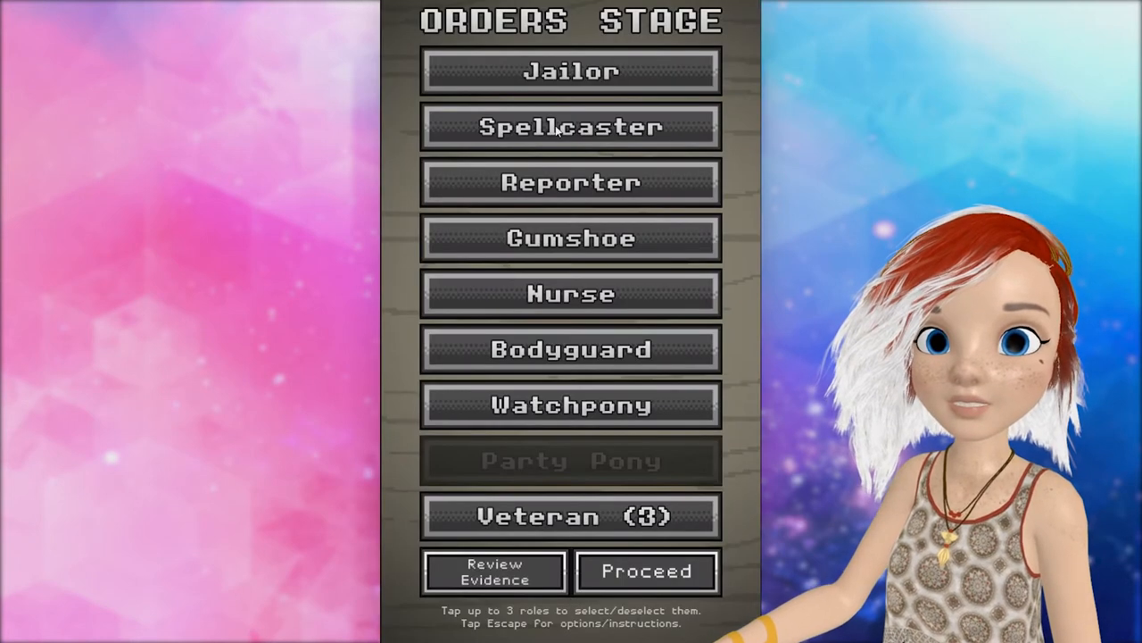
# Order the Reporter and Gumshoe out again for night 2.
pyautogui.click(495, 571)
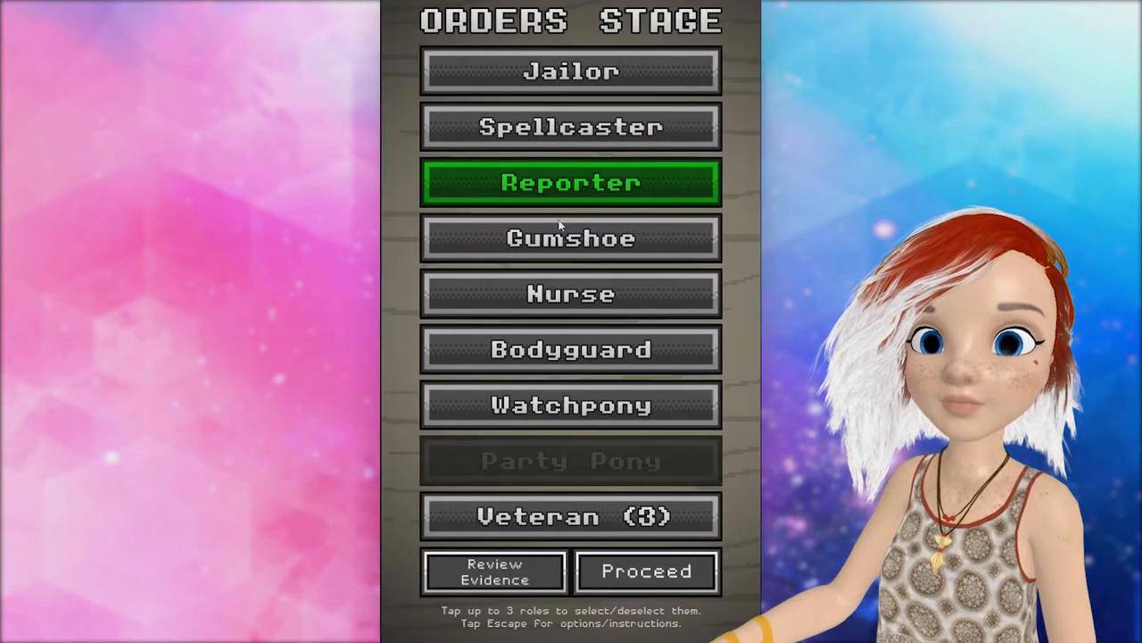
pyautogui.click(646, 571)
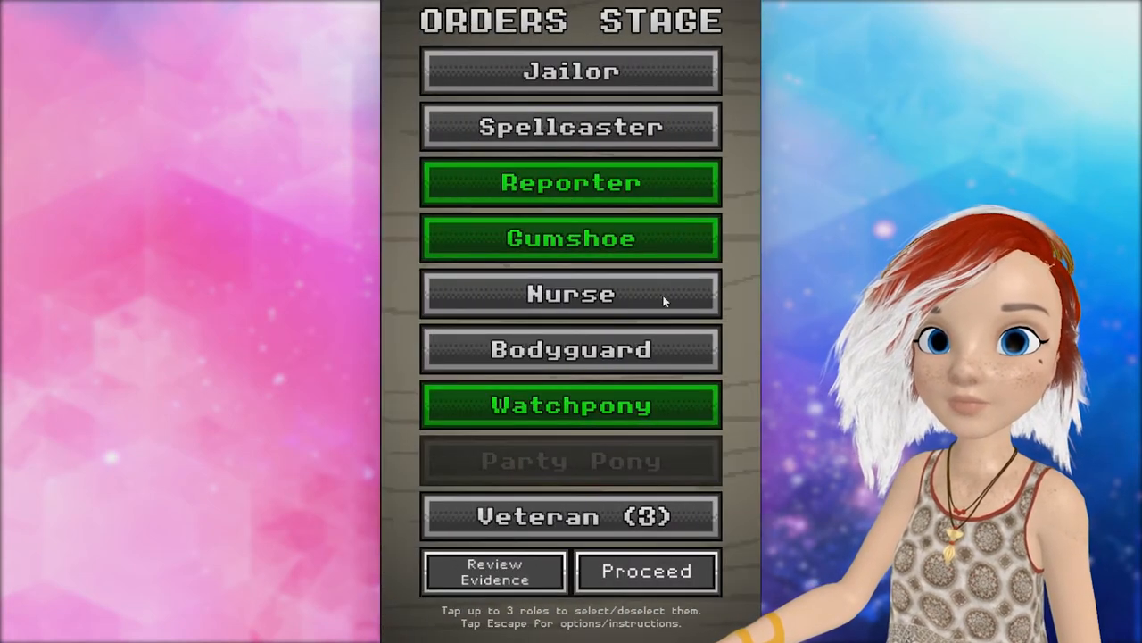
# Send out night 2's orders, get past Jolly Trotter's death and dismiss the blocked Reporter's report.
pyautogui.click(646, 571)
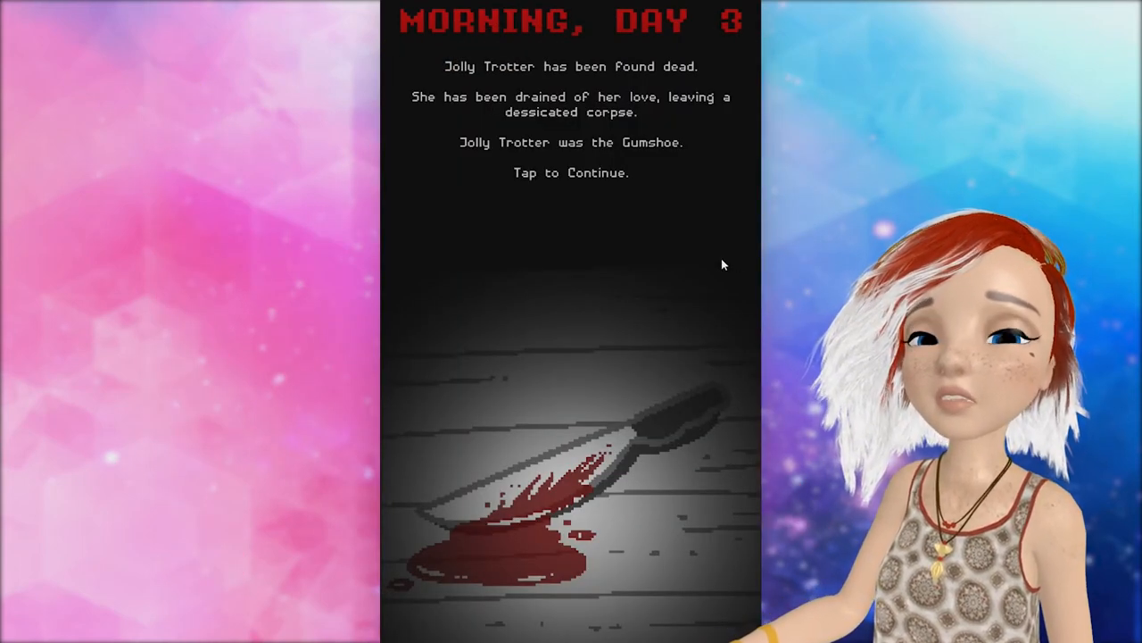
pyautogui.click(572, 268)
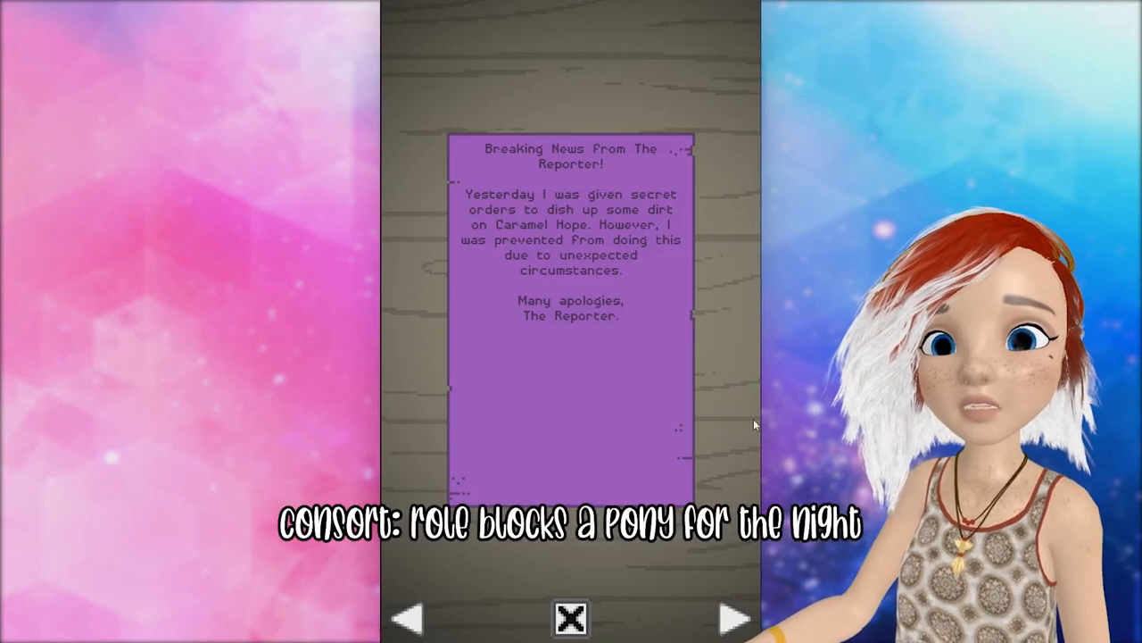
pyautogui.click(571, 617)
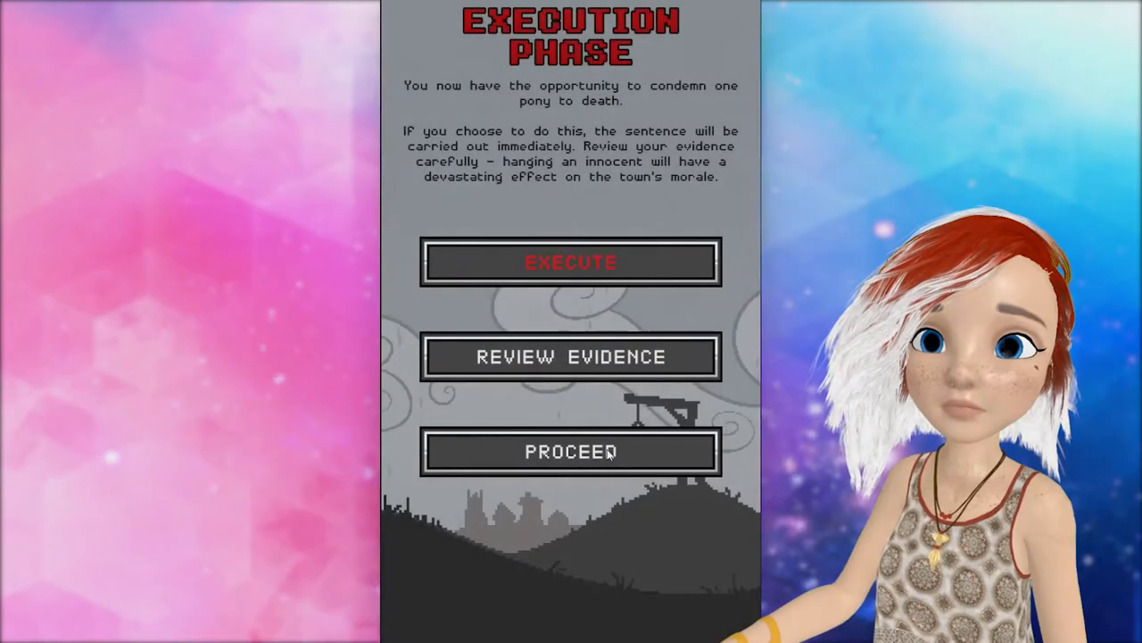
pyautogui.click(571, 450)
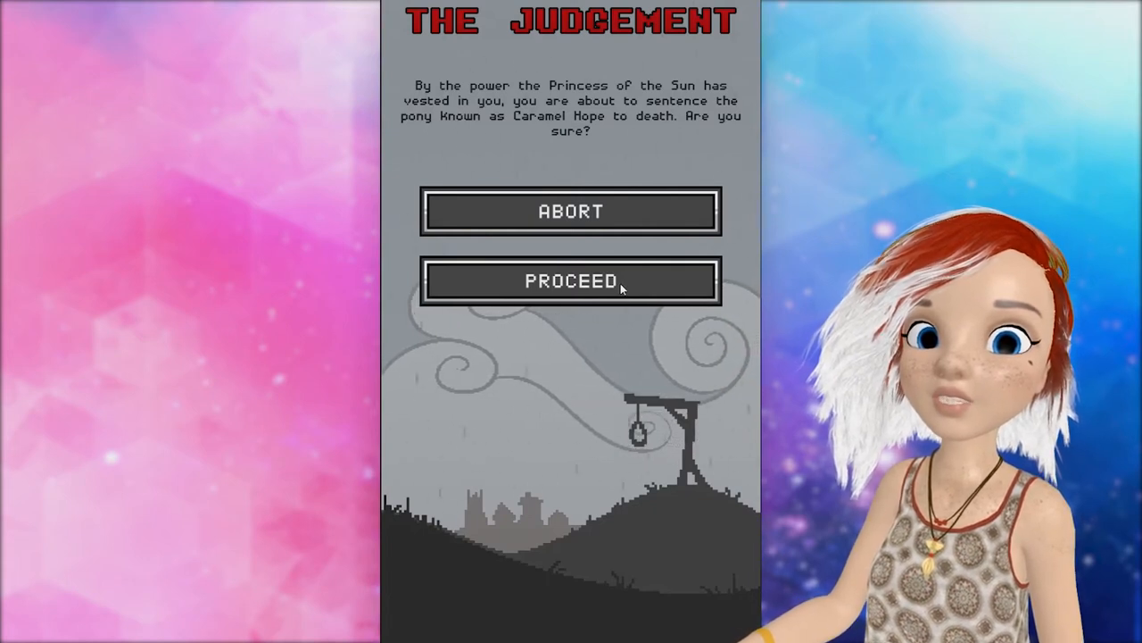
# Confirm Caramel Hope's death sentence on The Judgement screen.
pyautogui.click(571, 280)
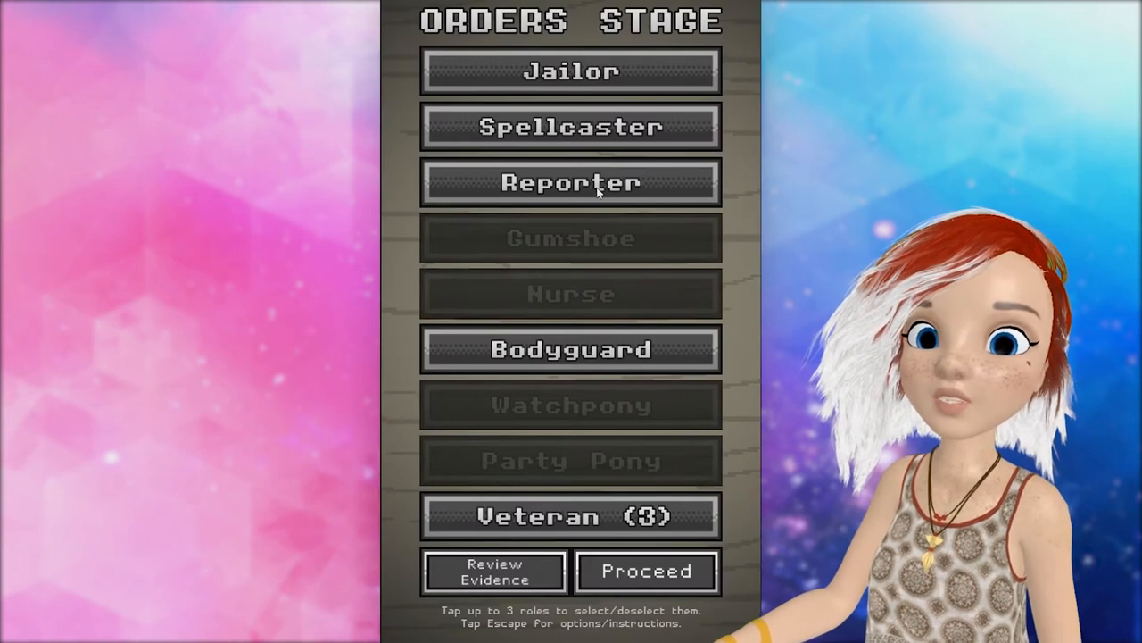
# Order the Jailor, Reporter and Bodyguard out and proceed into the night.
pyautogui.click(646, 571)
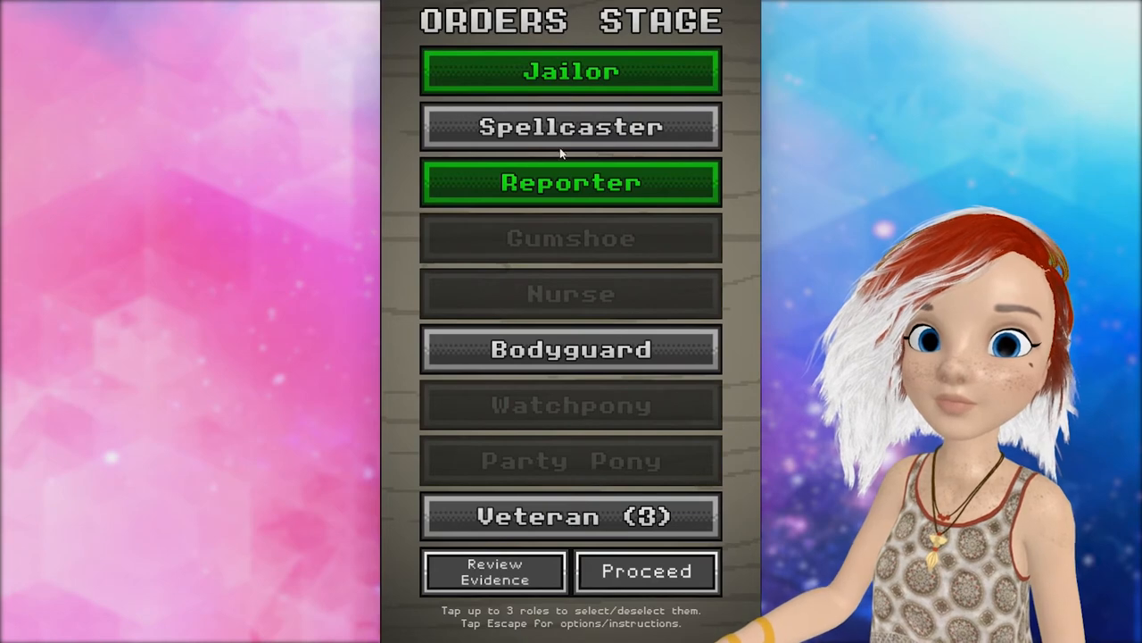
pyautogui.click(647, 571)
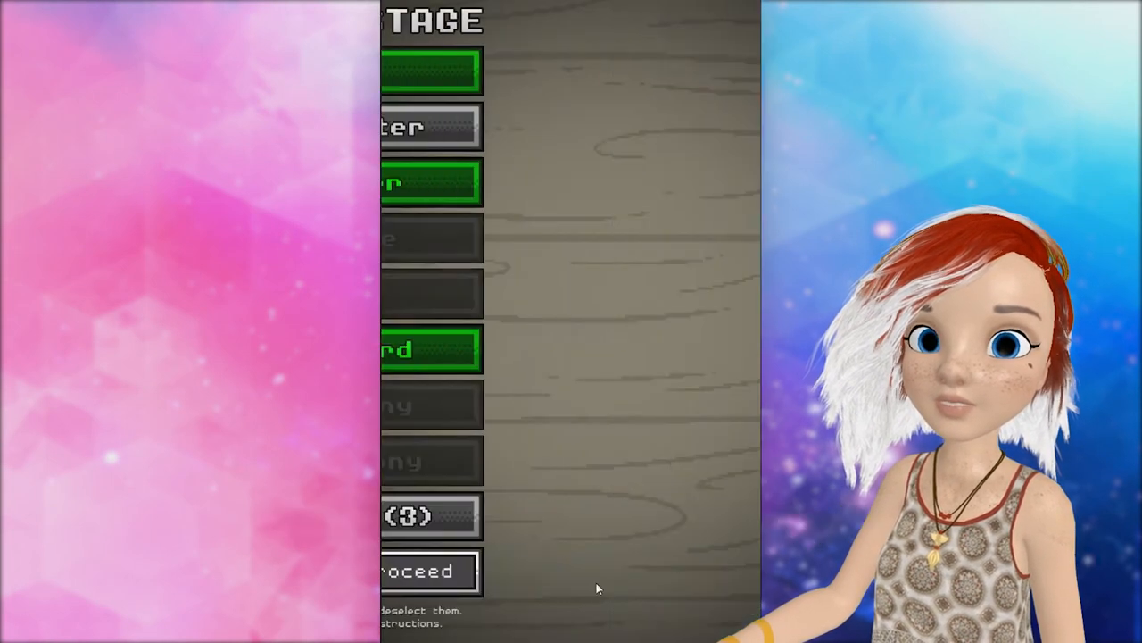
pyautogui.click(419, 571)
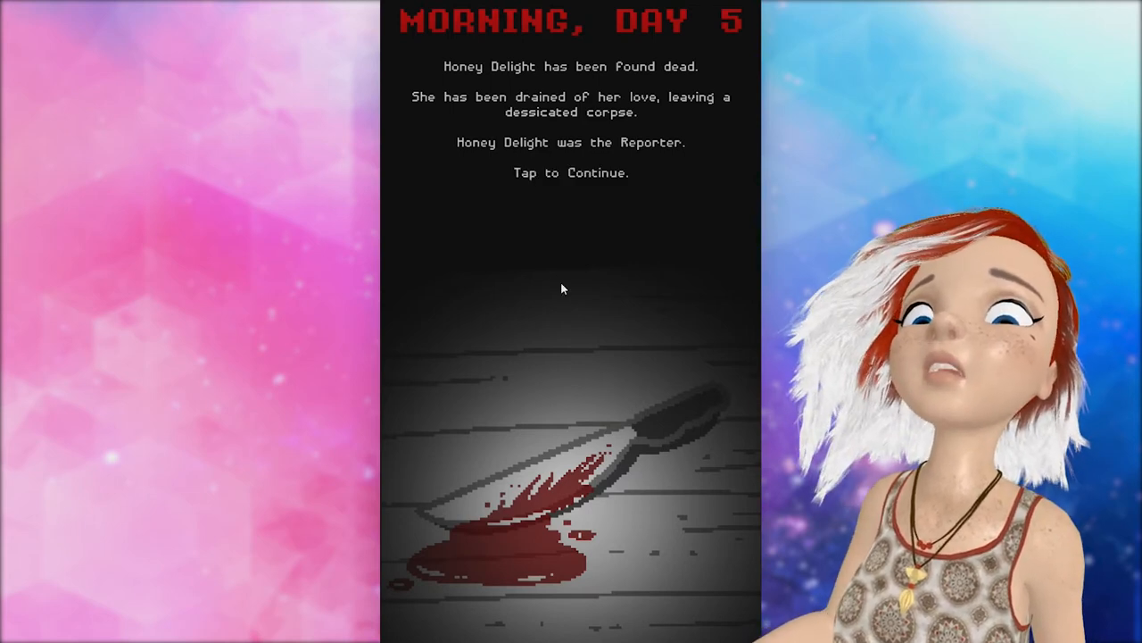
# Get past Honey Delight's death and page through the Jailor and Bodyguard night 4 reports.
pyautogui.click(562, 288)
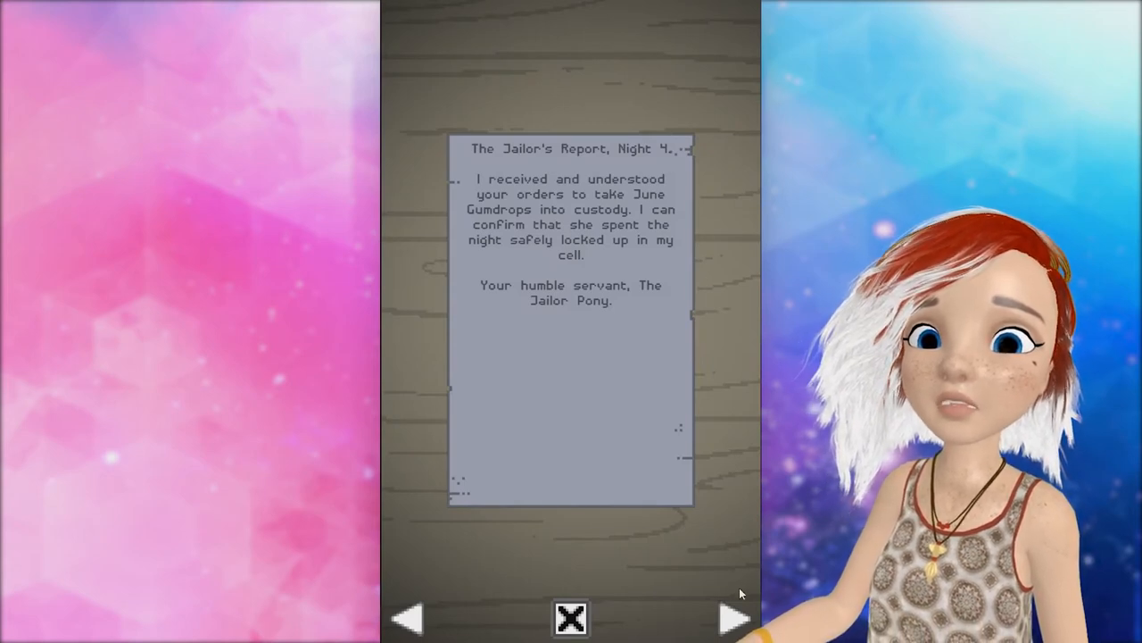
pyautogui.click(736, 618)
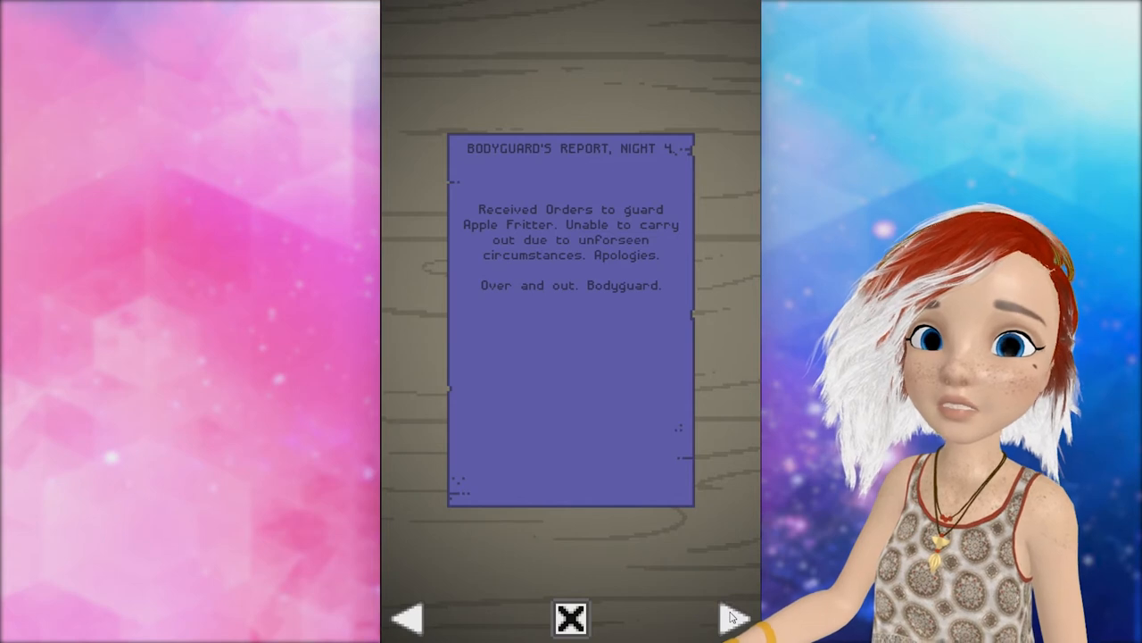
pyautogui.click(732, 618)
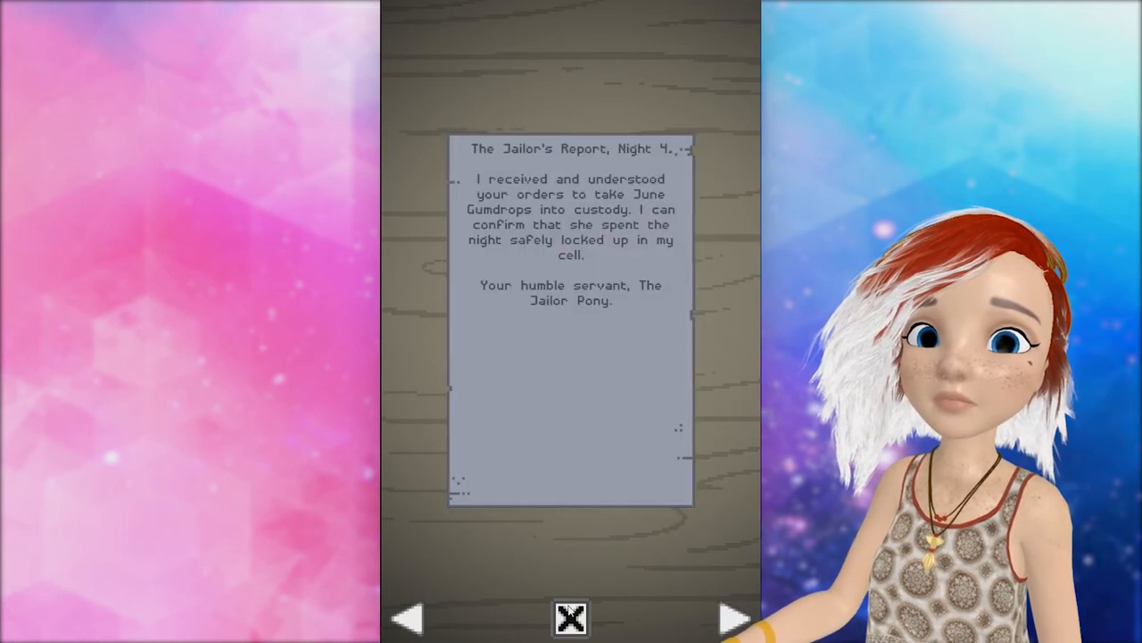
pyautogui.click(571, 618)
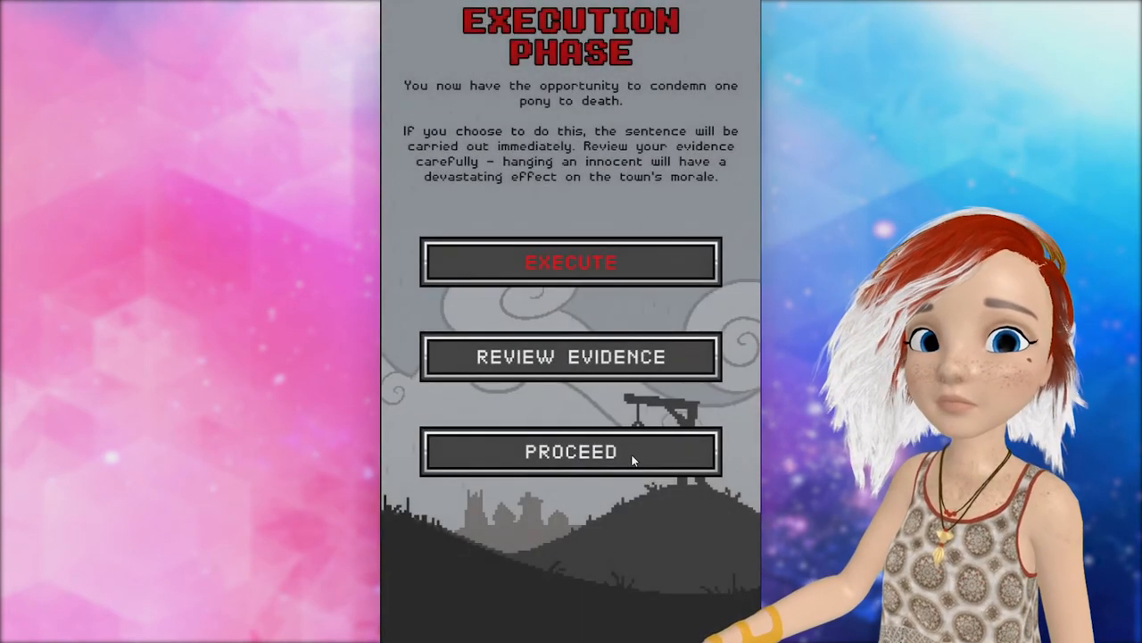
# Skip day 5's execution and pick a role on the Orders Stage for night 5.
pyautogui.click(571, 449)
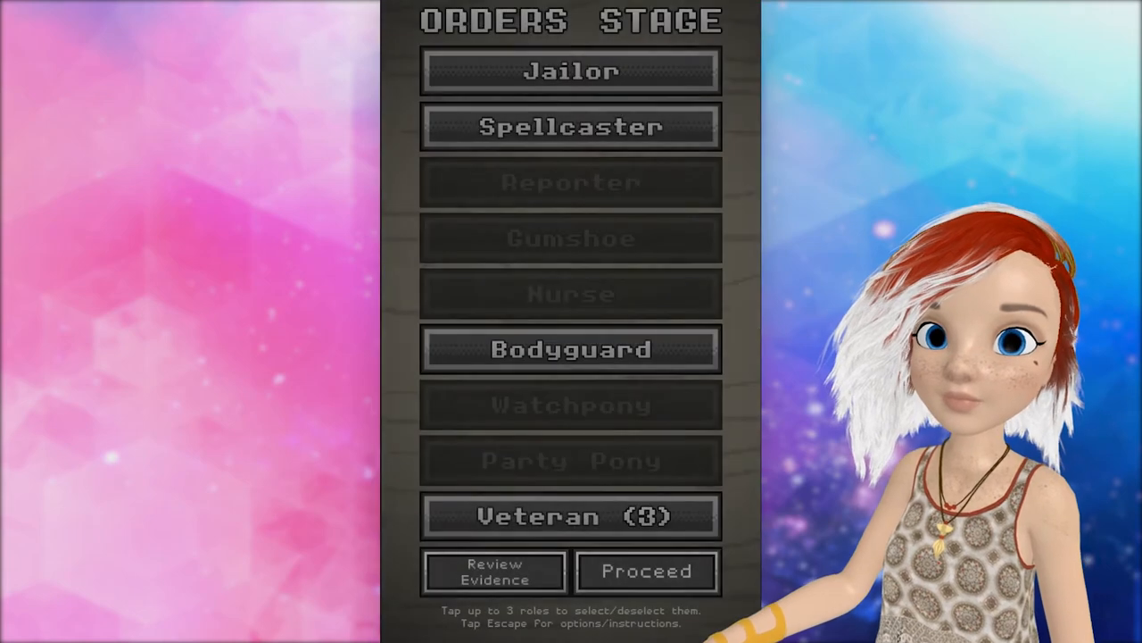
pyautogui.click(646, 571)
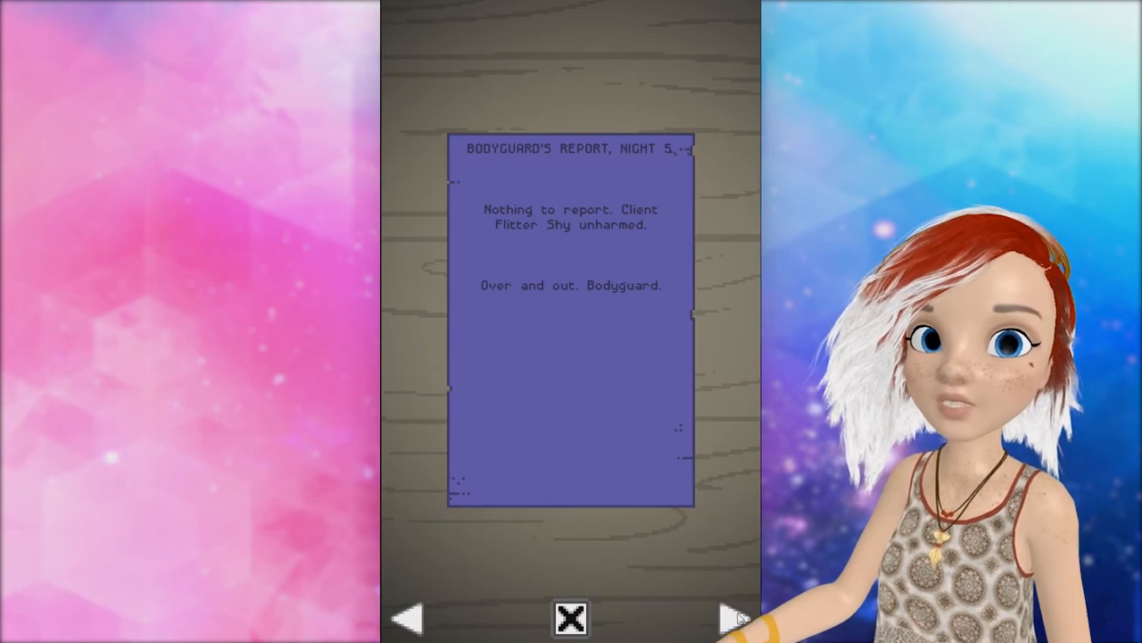
# Page from the Bodyguard's report to the Veteran's night 5 debriefing and dismiss them.
pyautogui.click(730, 617)
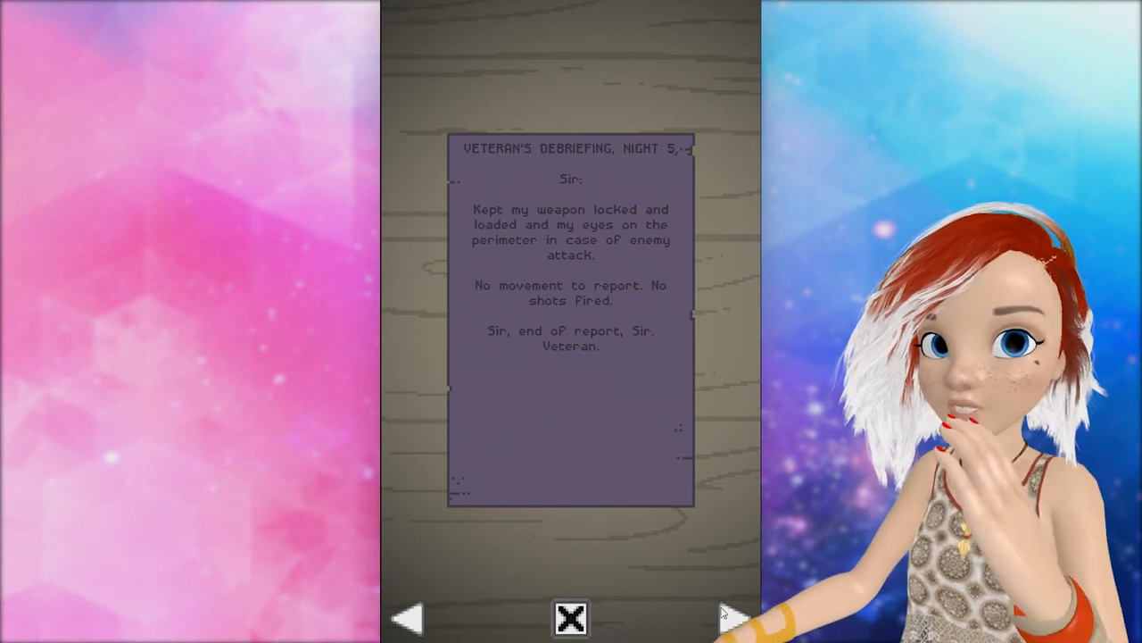
pyautogui.click(571, 617)
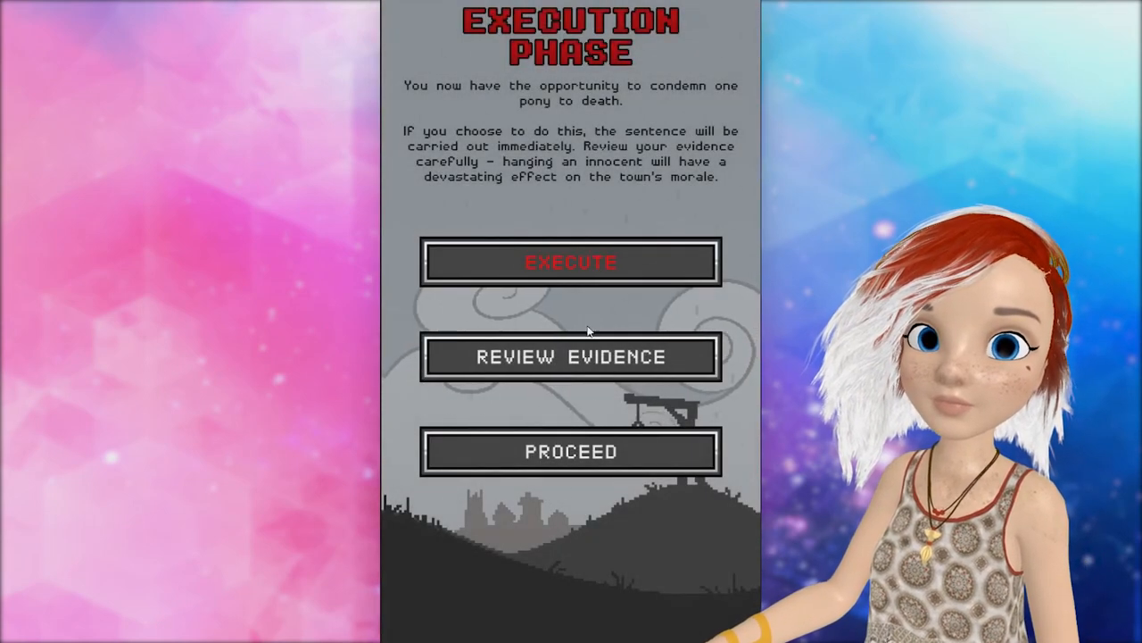
pyautogui.click(572, 449)
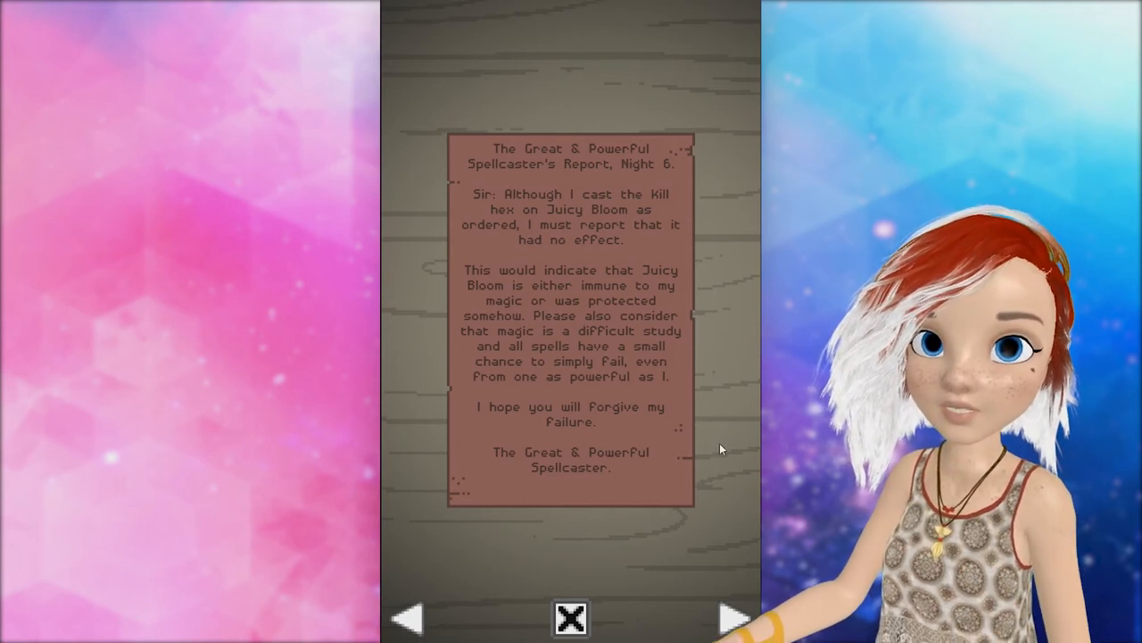
# Page between the Spellcaster's and Veteran's night 6 reports, then close them.
pyautogui.click(731, 618)
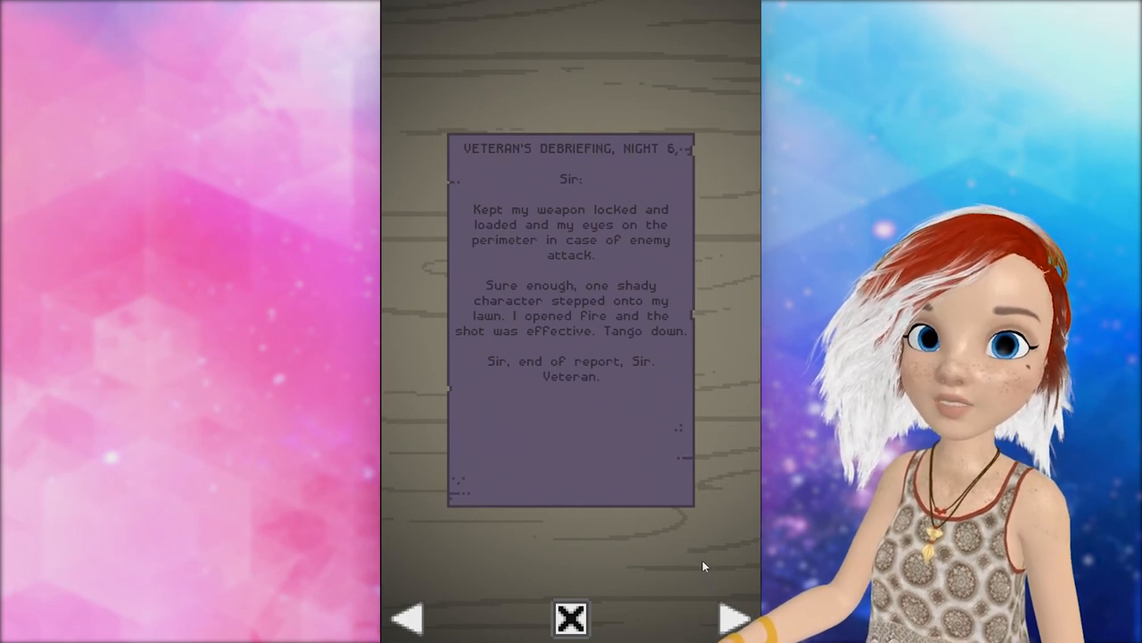
pyautogui.click(735, 618)
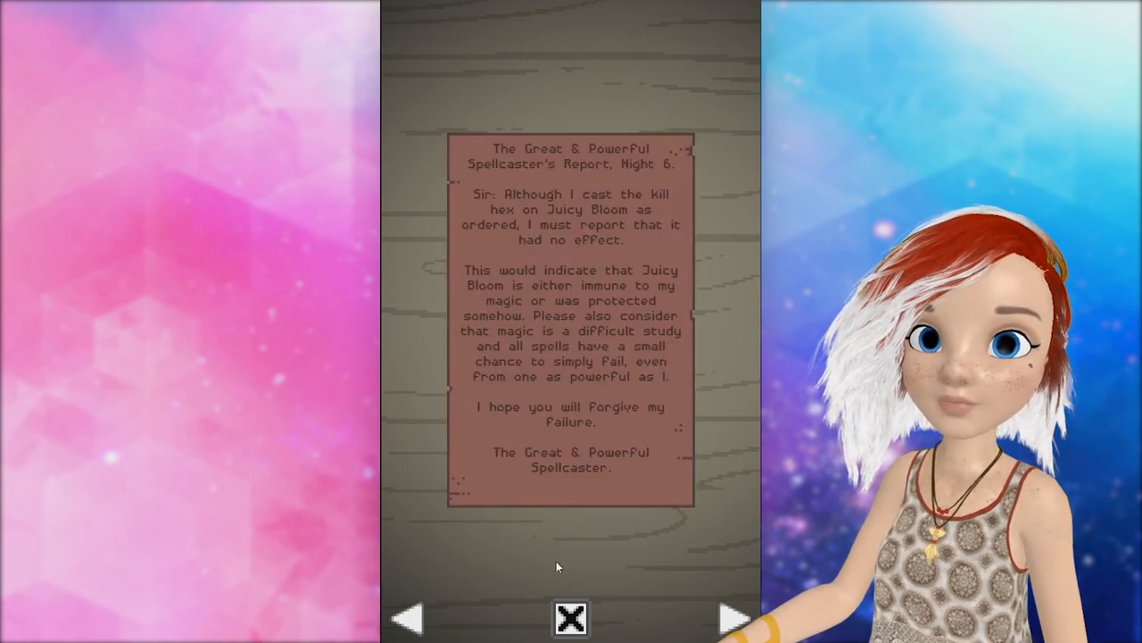
pyautogui.click(571, 617)
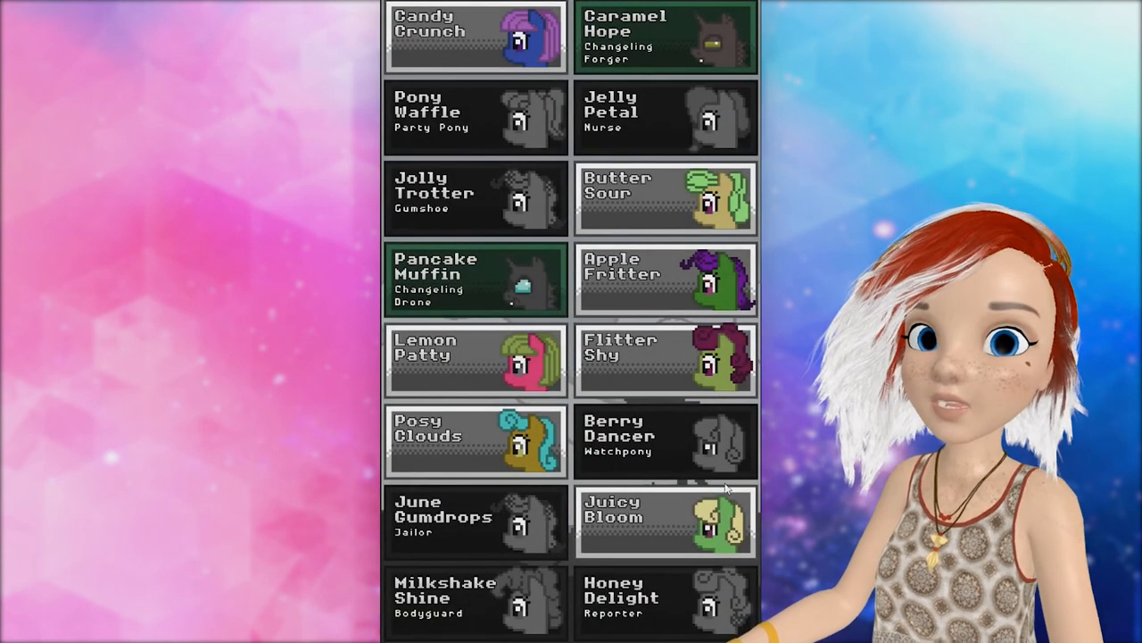
# Condemn Juicy Bloom on The Judgement screen and continue past her execution result.
pyautogui.click(664, 521)
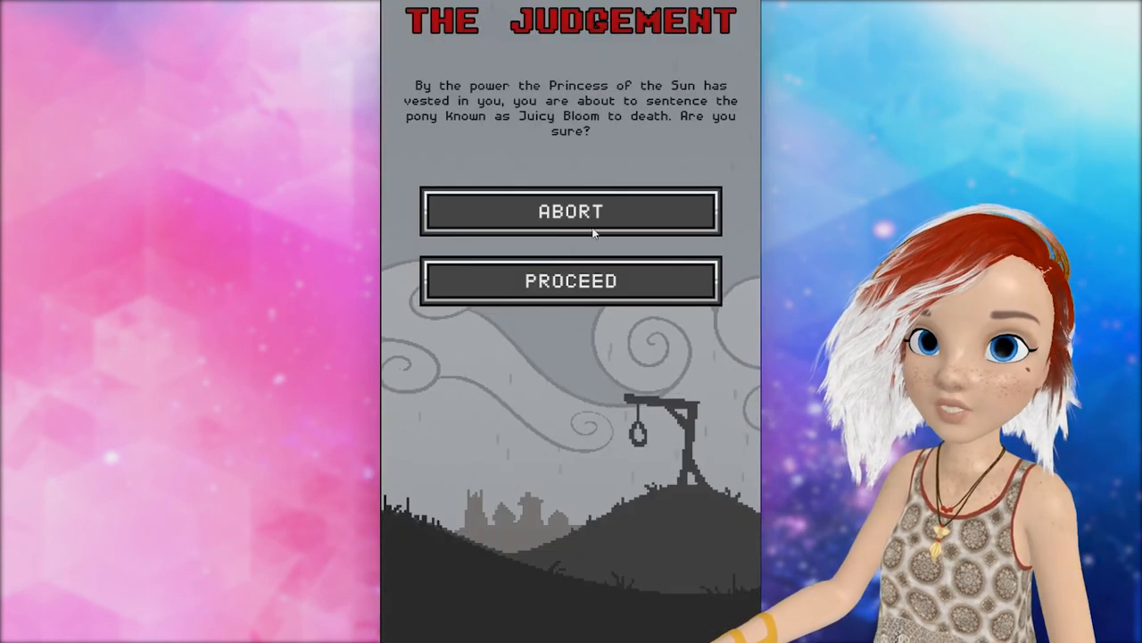
pyautogui.moveTo(598, 422)
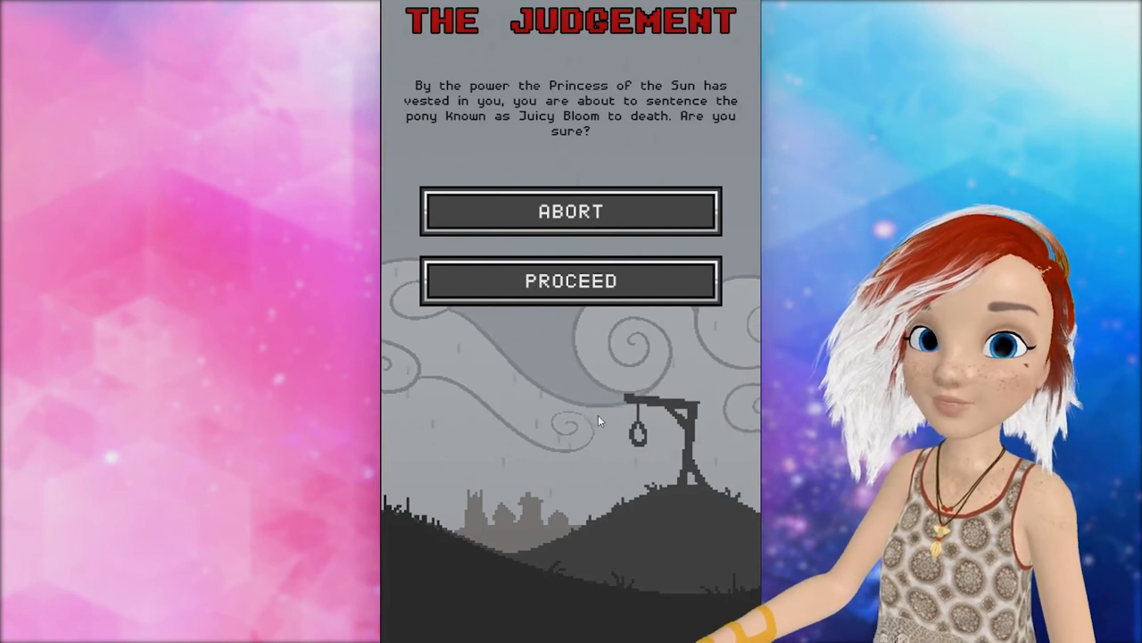
pyautogui.click(571, 280)
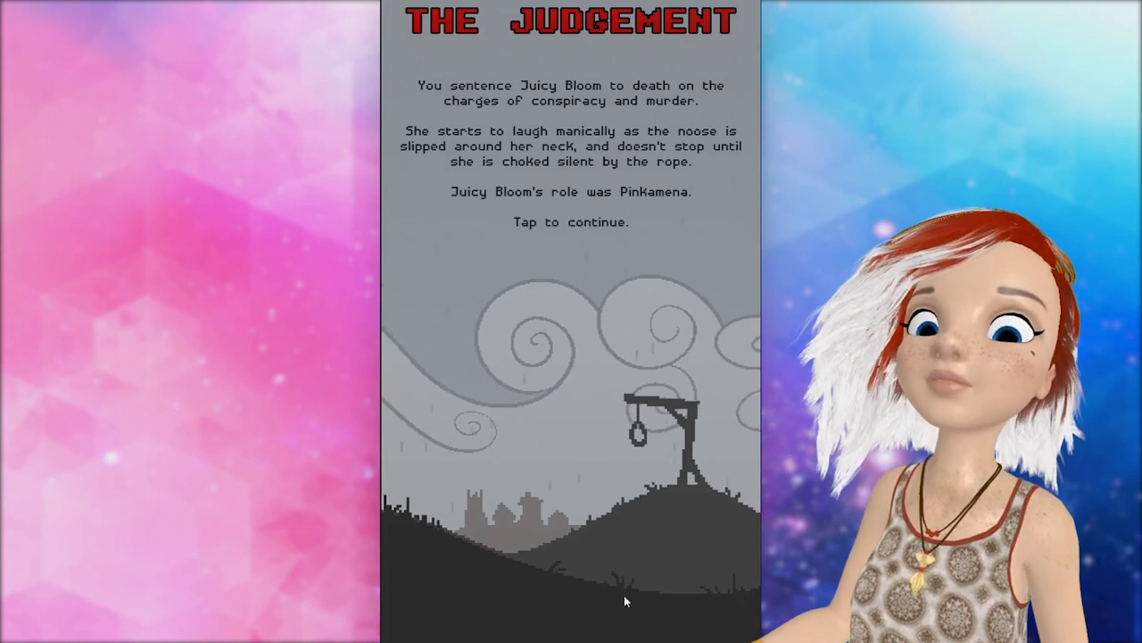
pyautogui.click(625, 600)
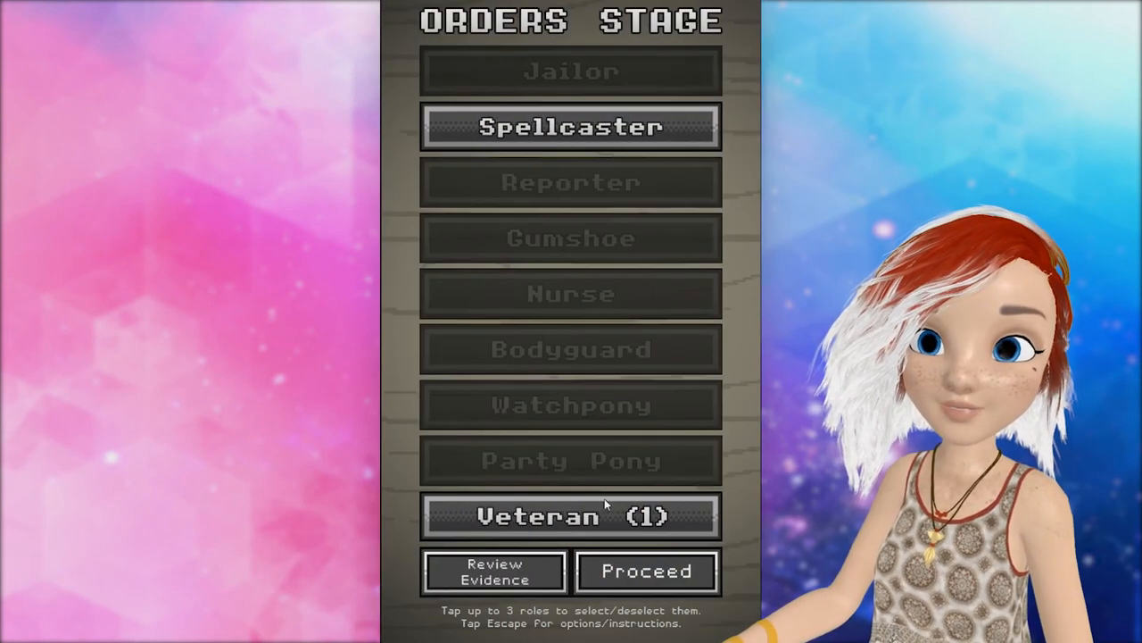
# Send out the Spellcaster and Veteran (1) for tonight's orders.
pyautogui.click(647, 571)
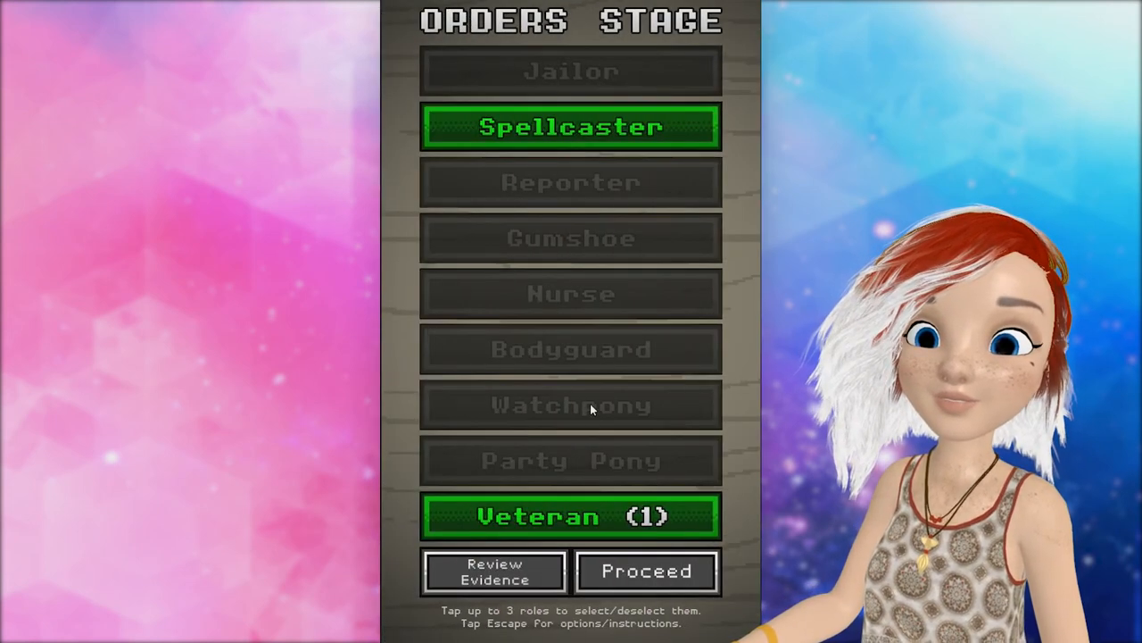
pyautogui.click(646, 572)
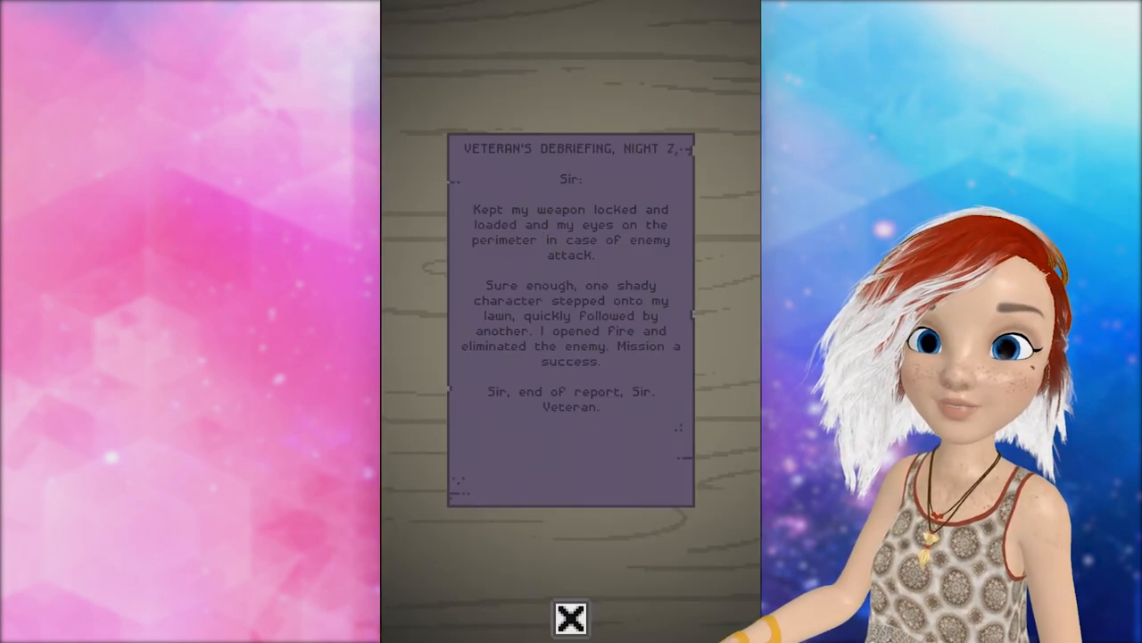
# Close the Veteran's night 7 debriefing and exit Cpt. Silvermane's Day 8 report.
pyautogui.click(571, 617)
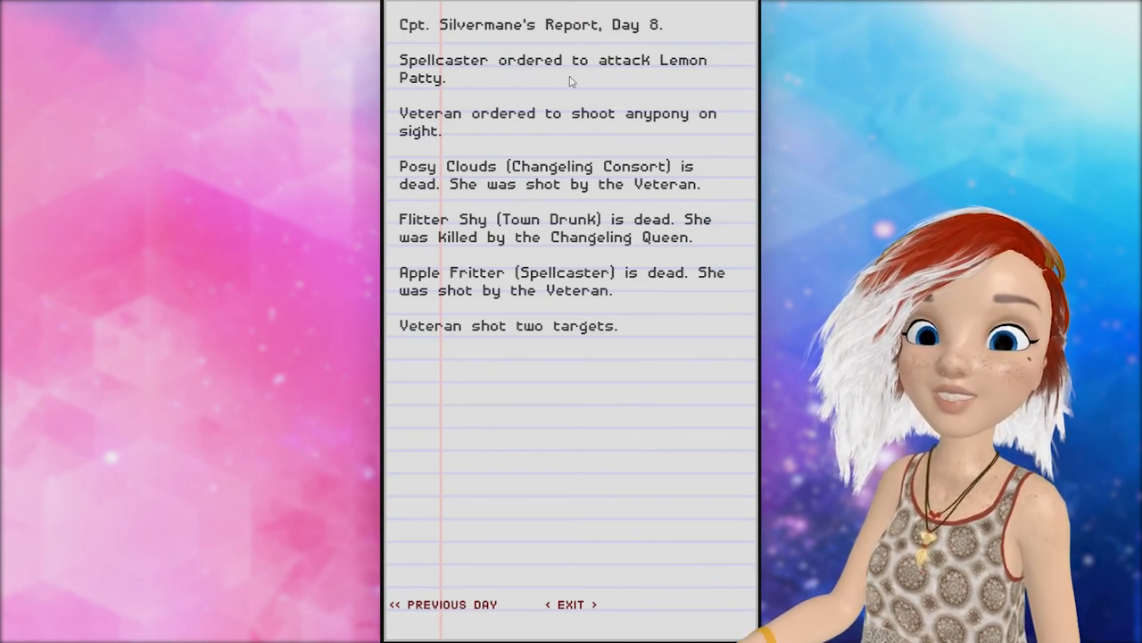
pyautogui.click(571, 603)
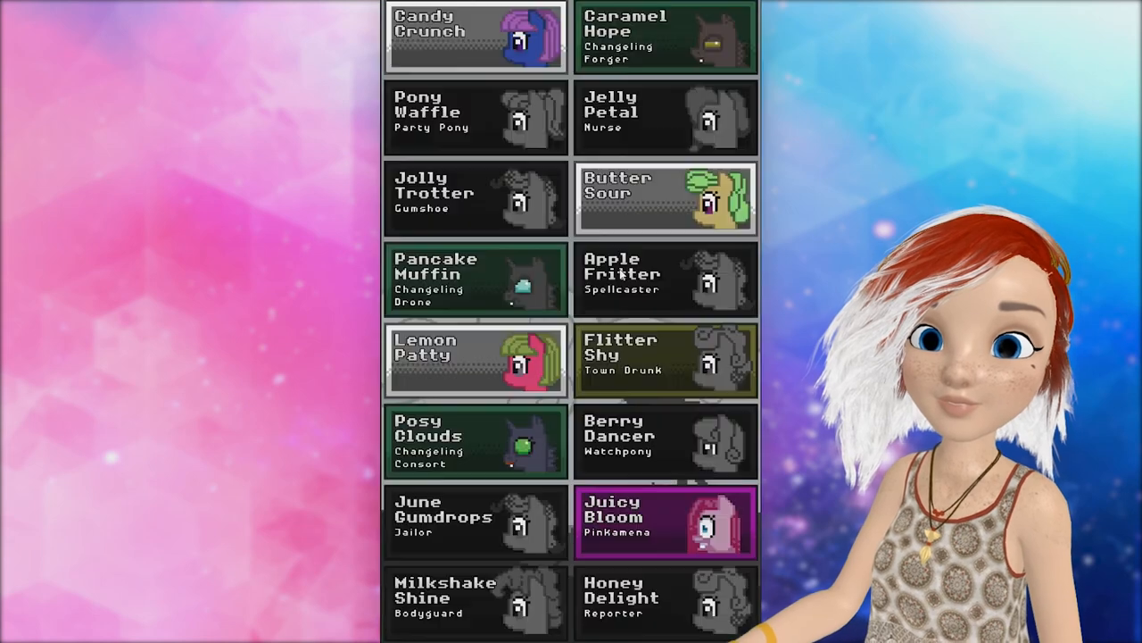